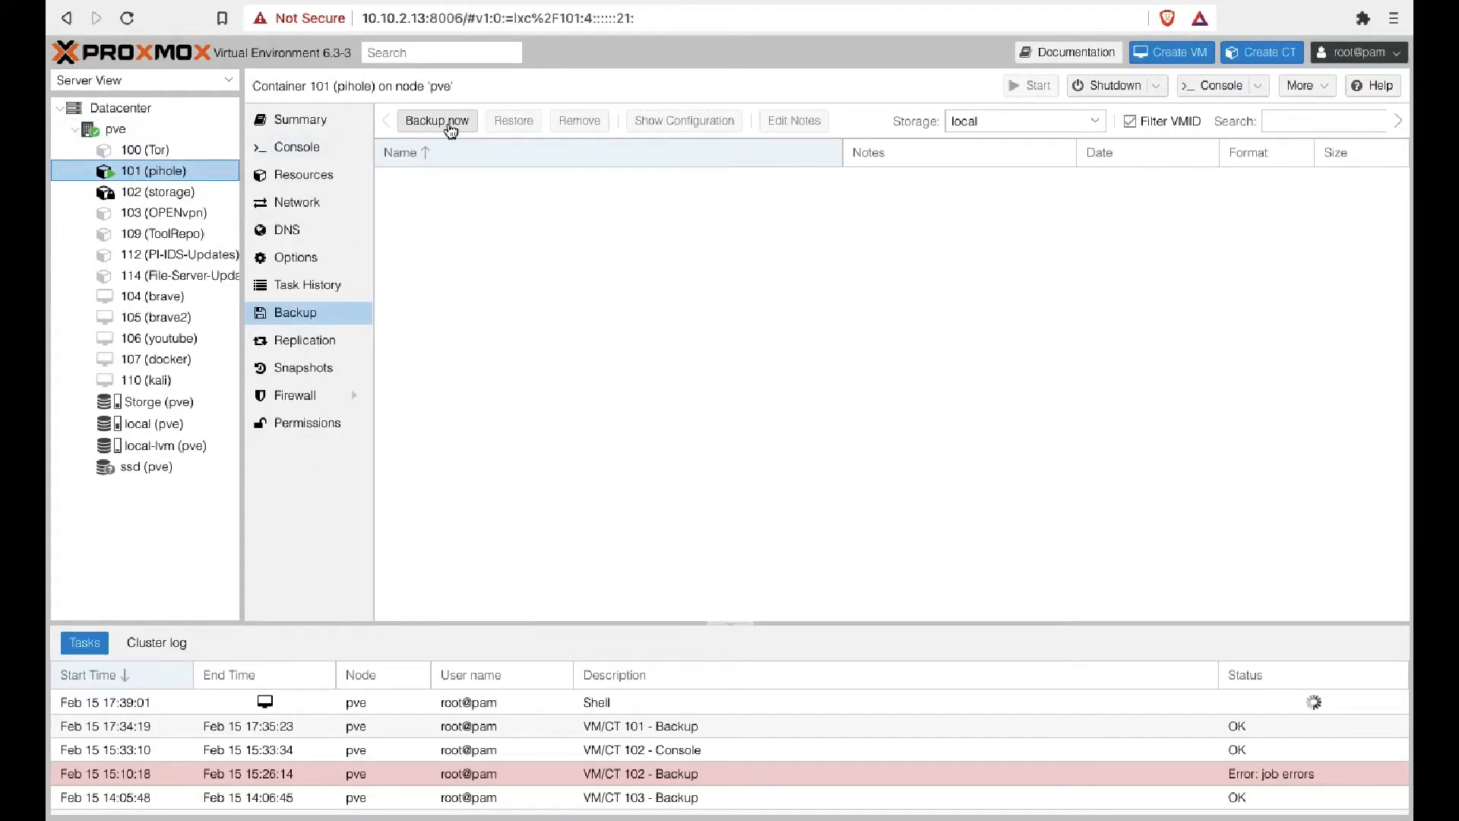
# Step: Start a backup of CT 101 (pihole) to local storage, Snapshot mode, ZSTD compression
pyautogui.click(437, 121)
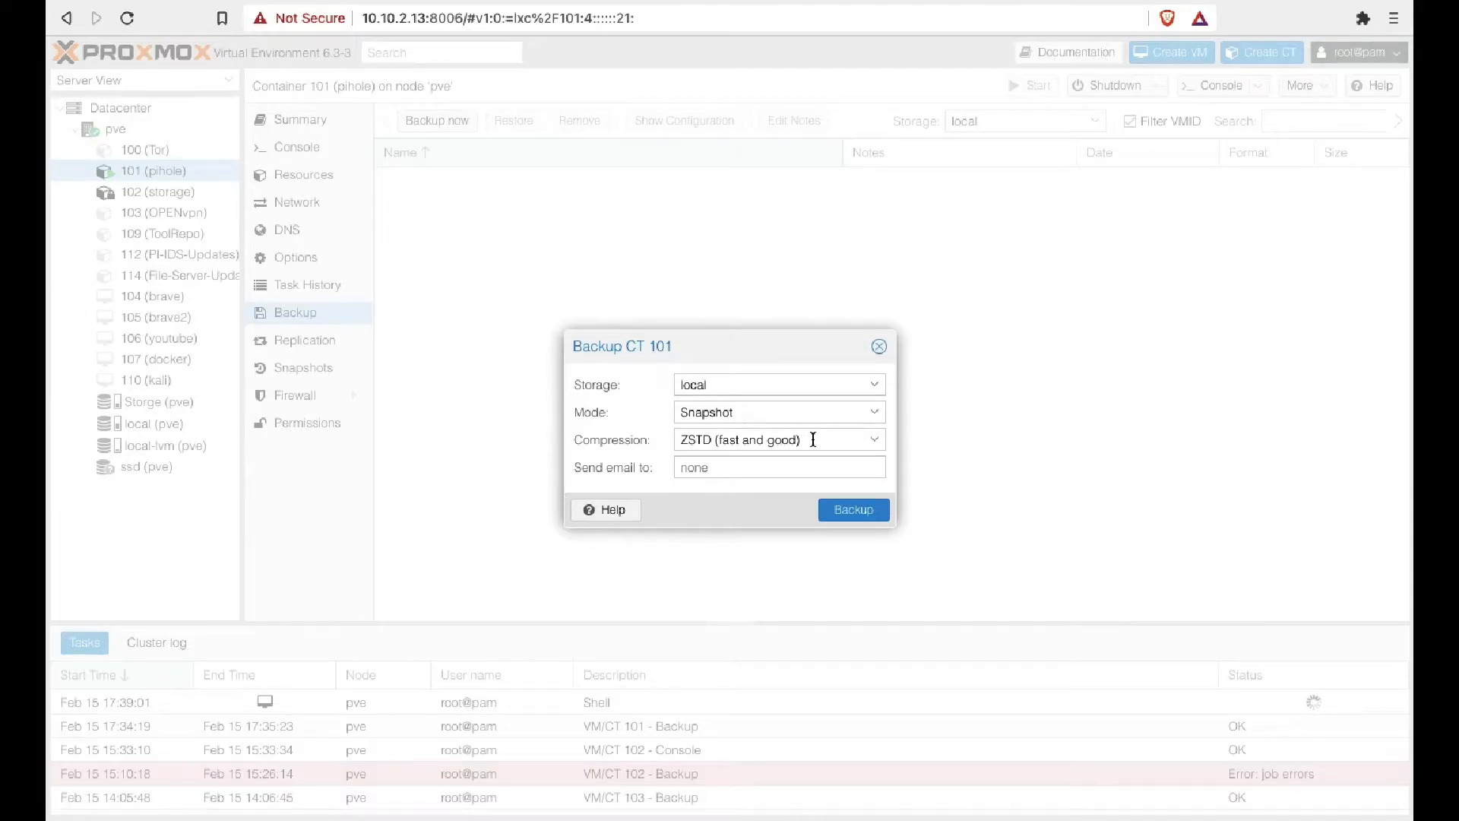
pyautogui.click(851, 509)
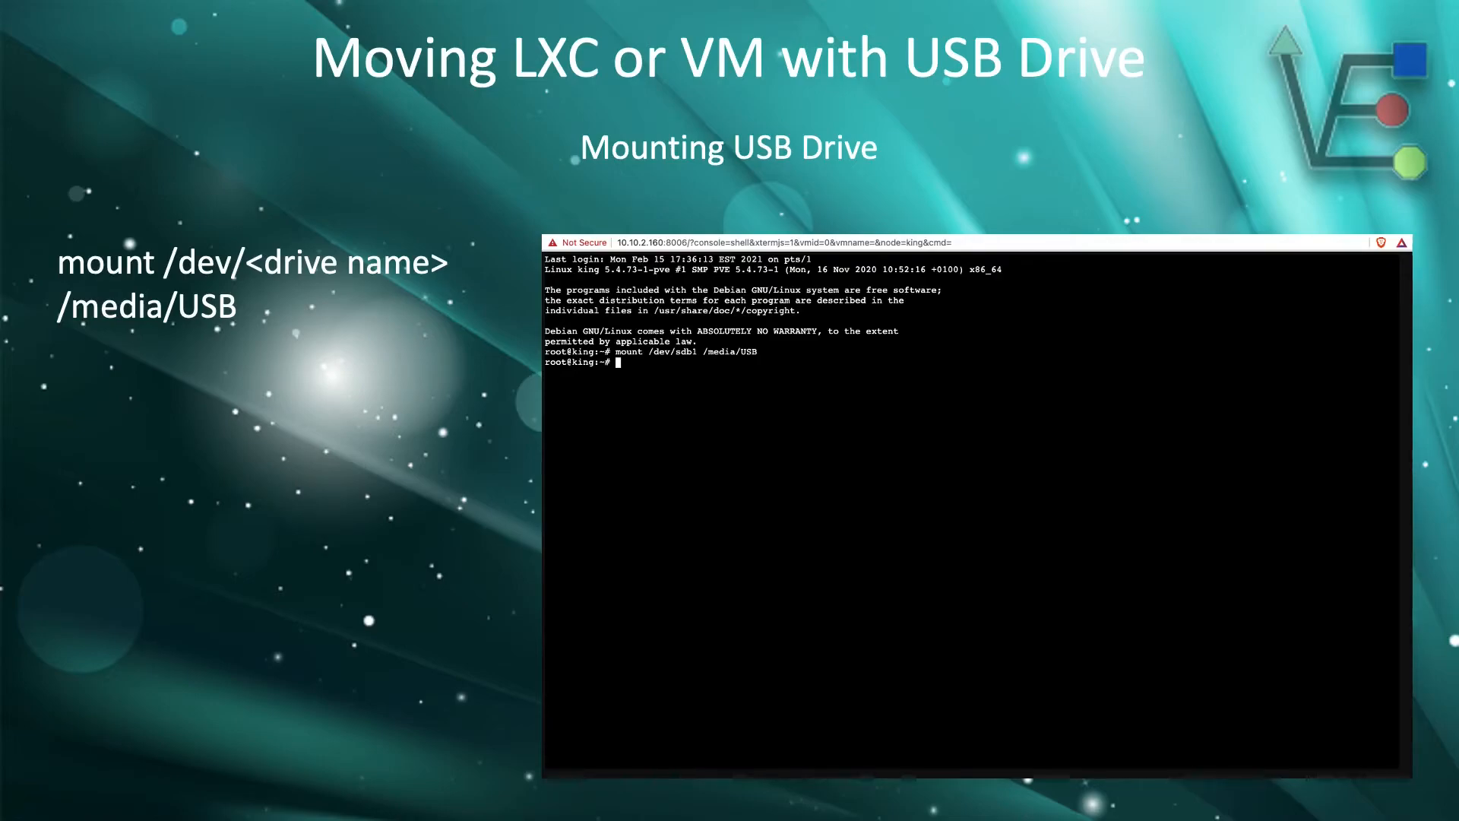
pyautogui.press('right')
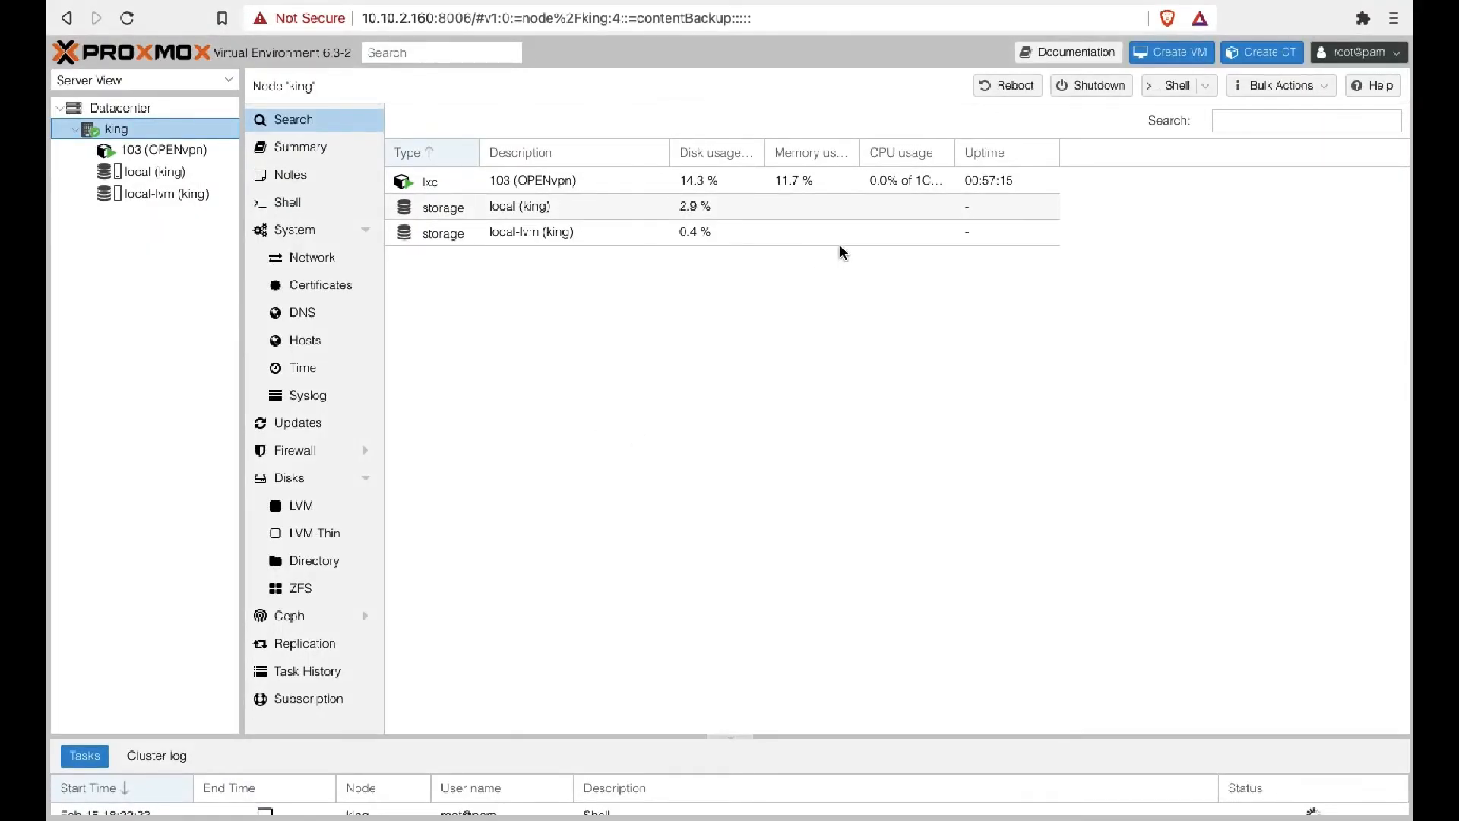
# Step: Browse king's local-lvm, then list local storage backups showing vzdump-lxc-101 and CT 103 files
pyautogui.click(150, 172)
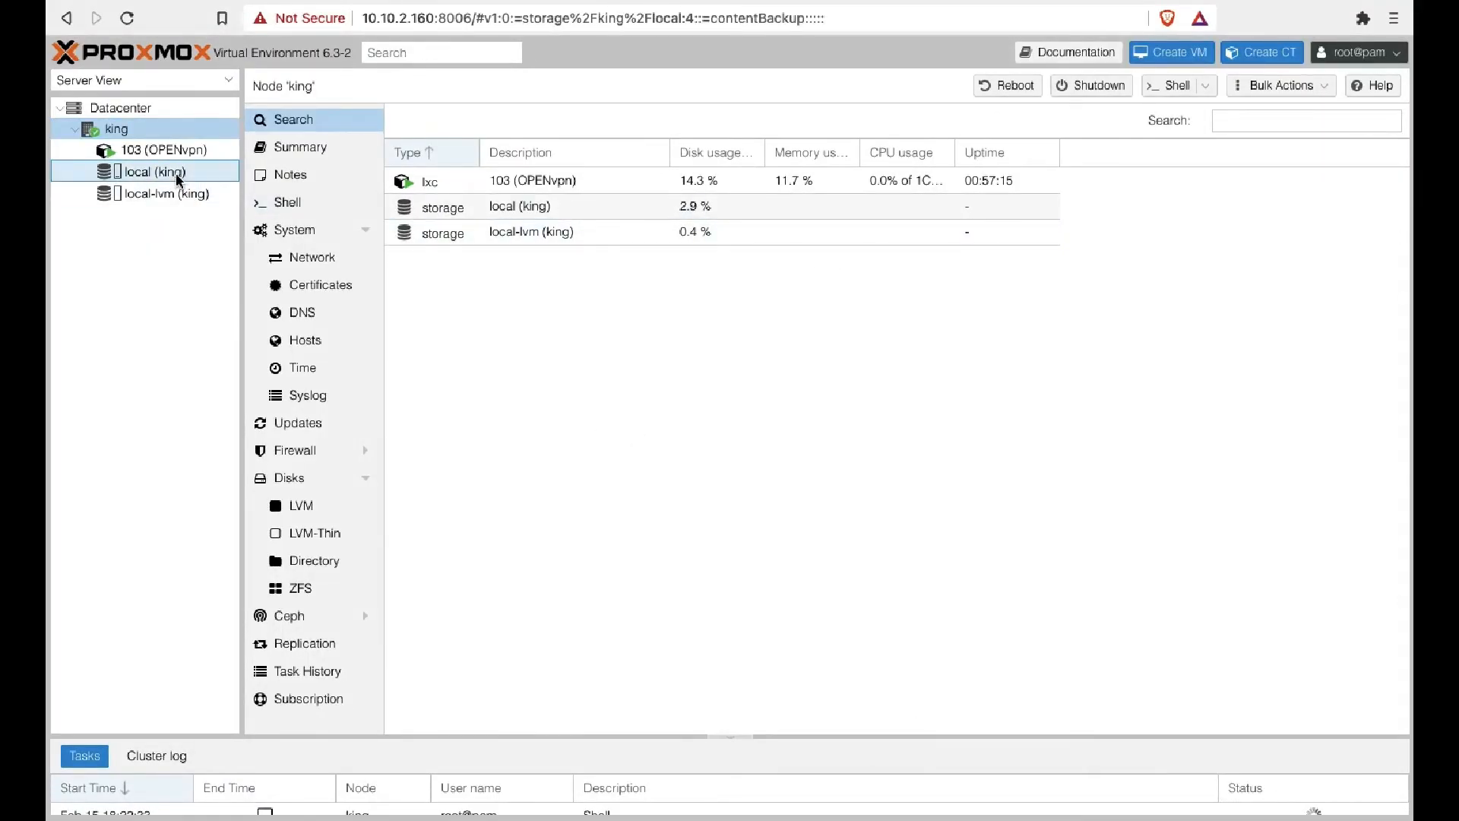
pyautogui.click(149, 172)
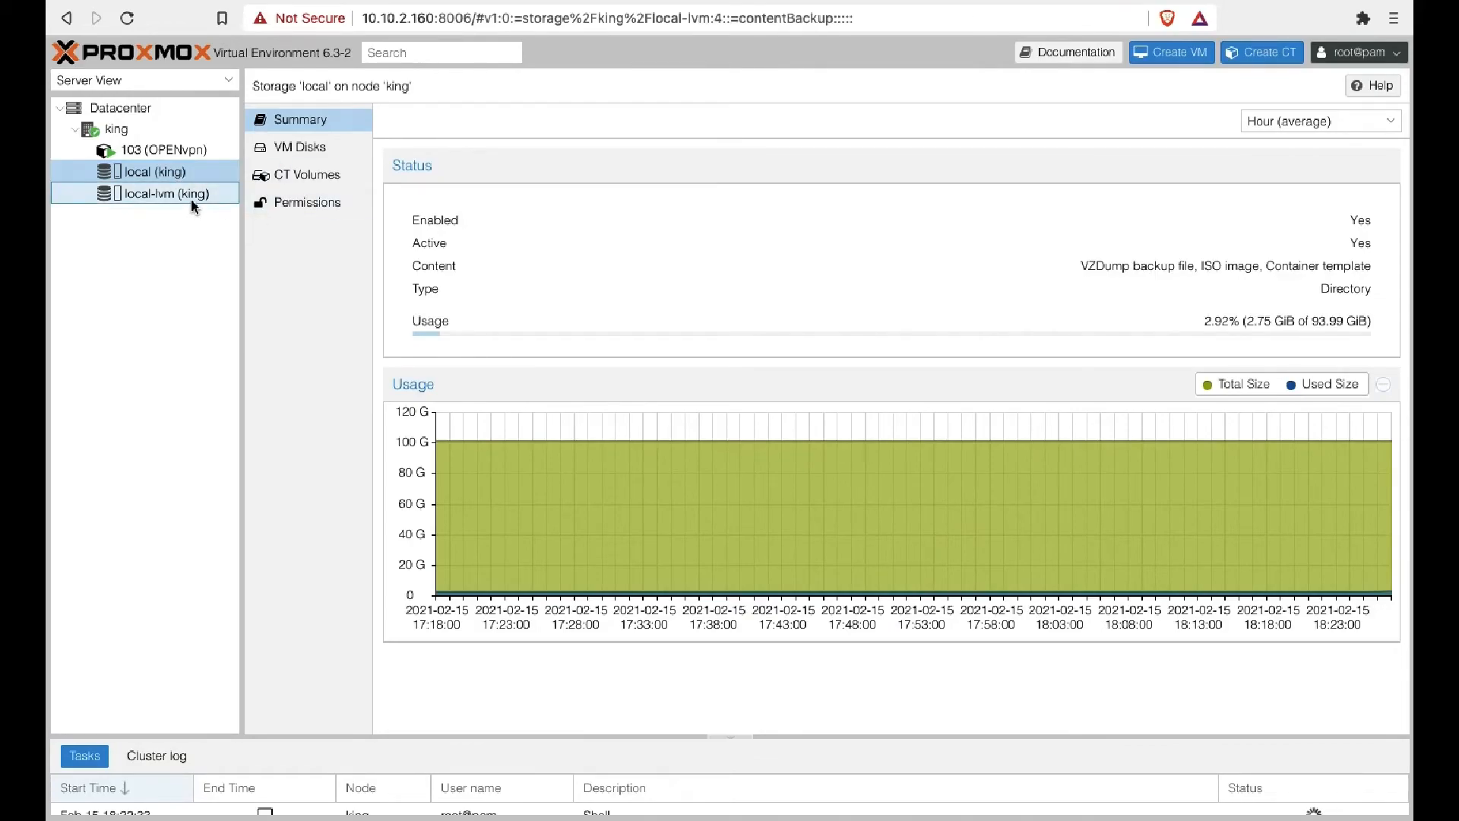
pyautogui.click(156, 193)
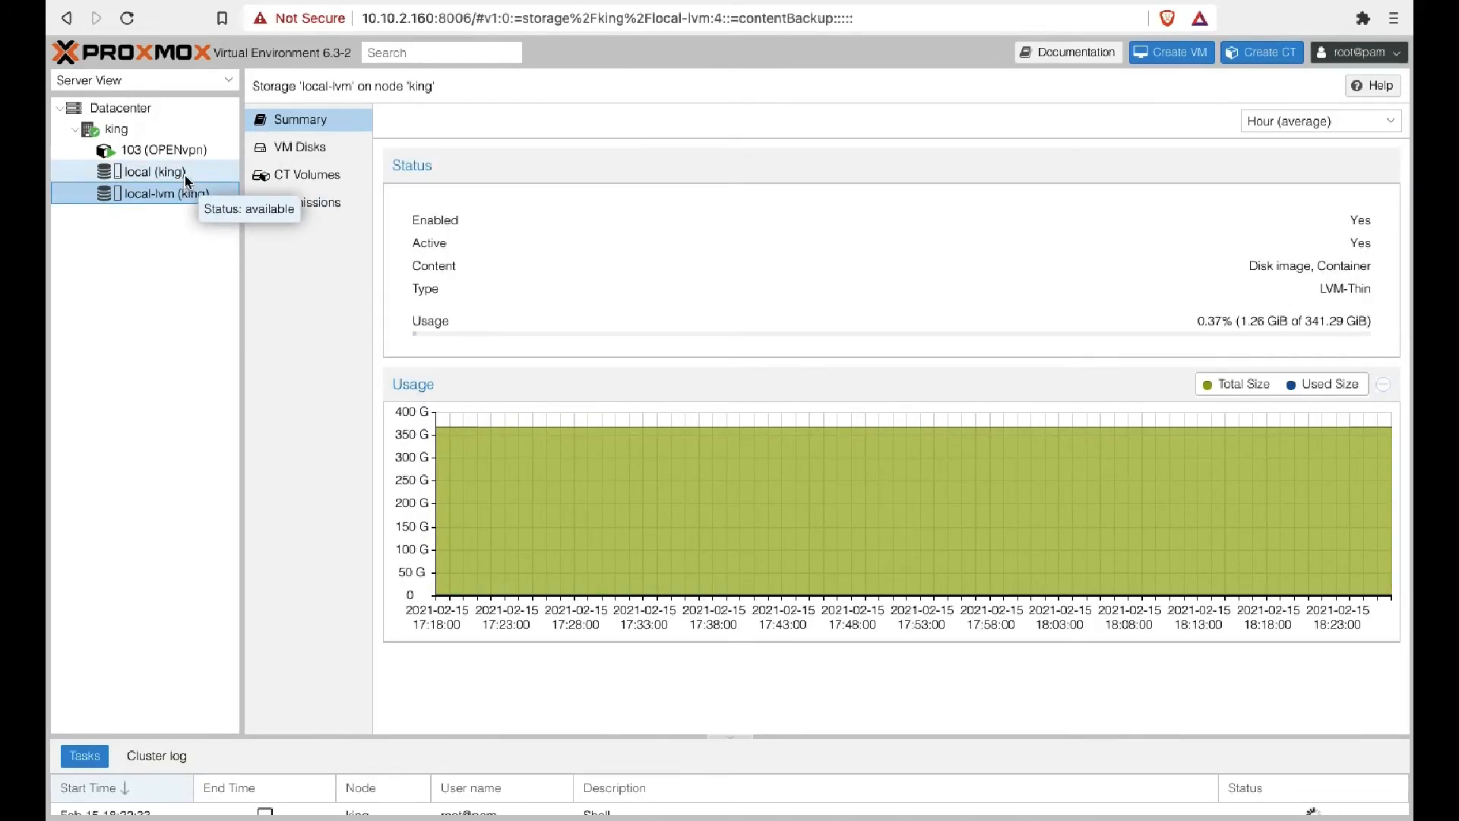
pyautogui.click(149, 172)
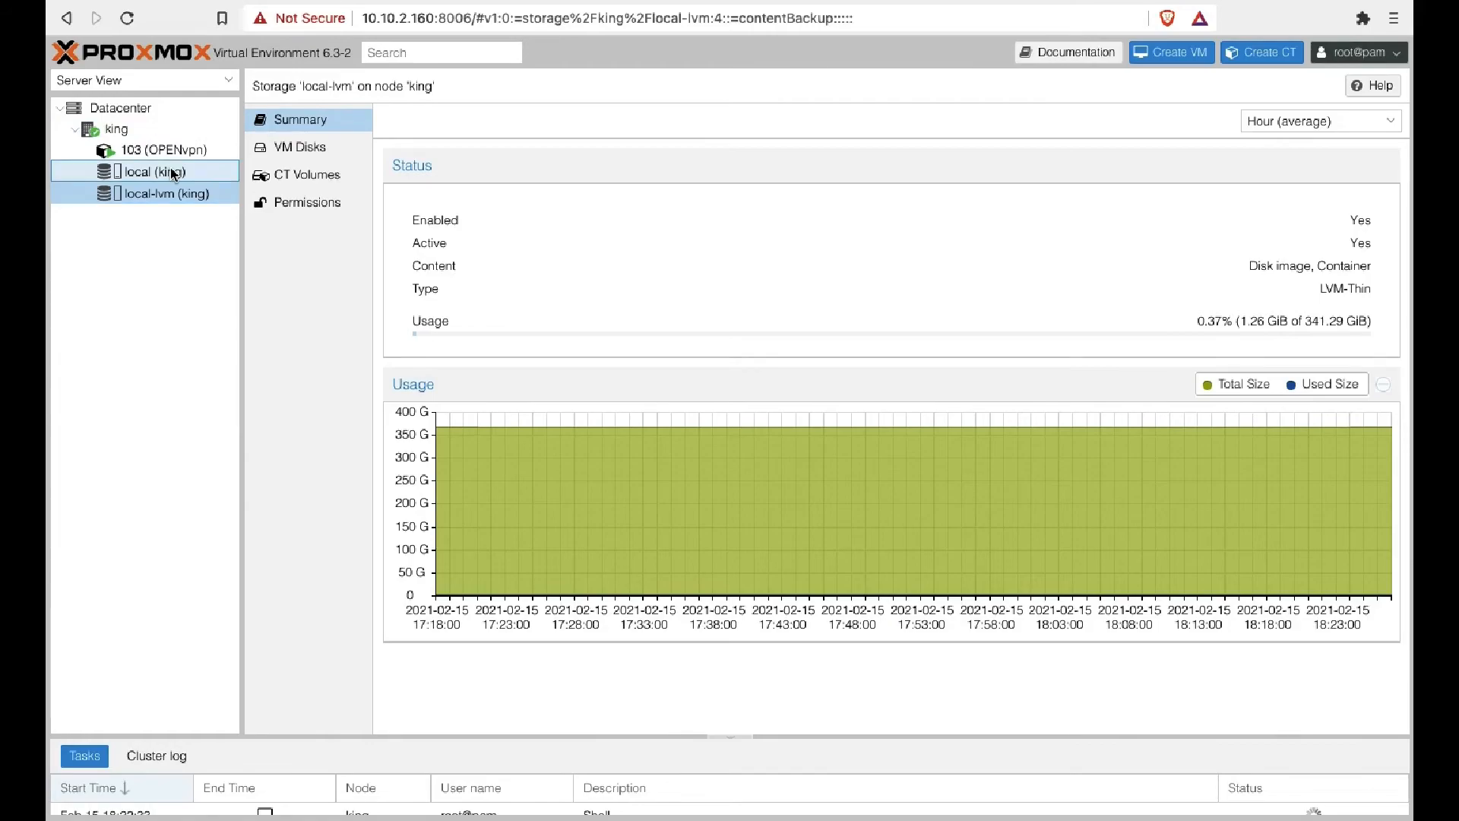
pyautogui.click(152, 172)
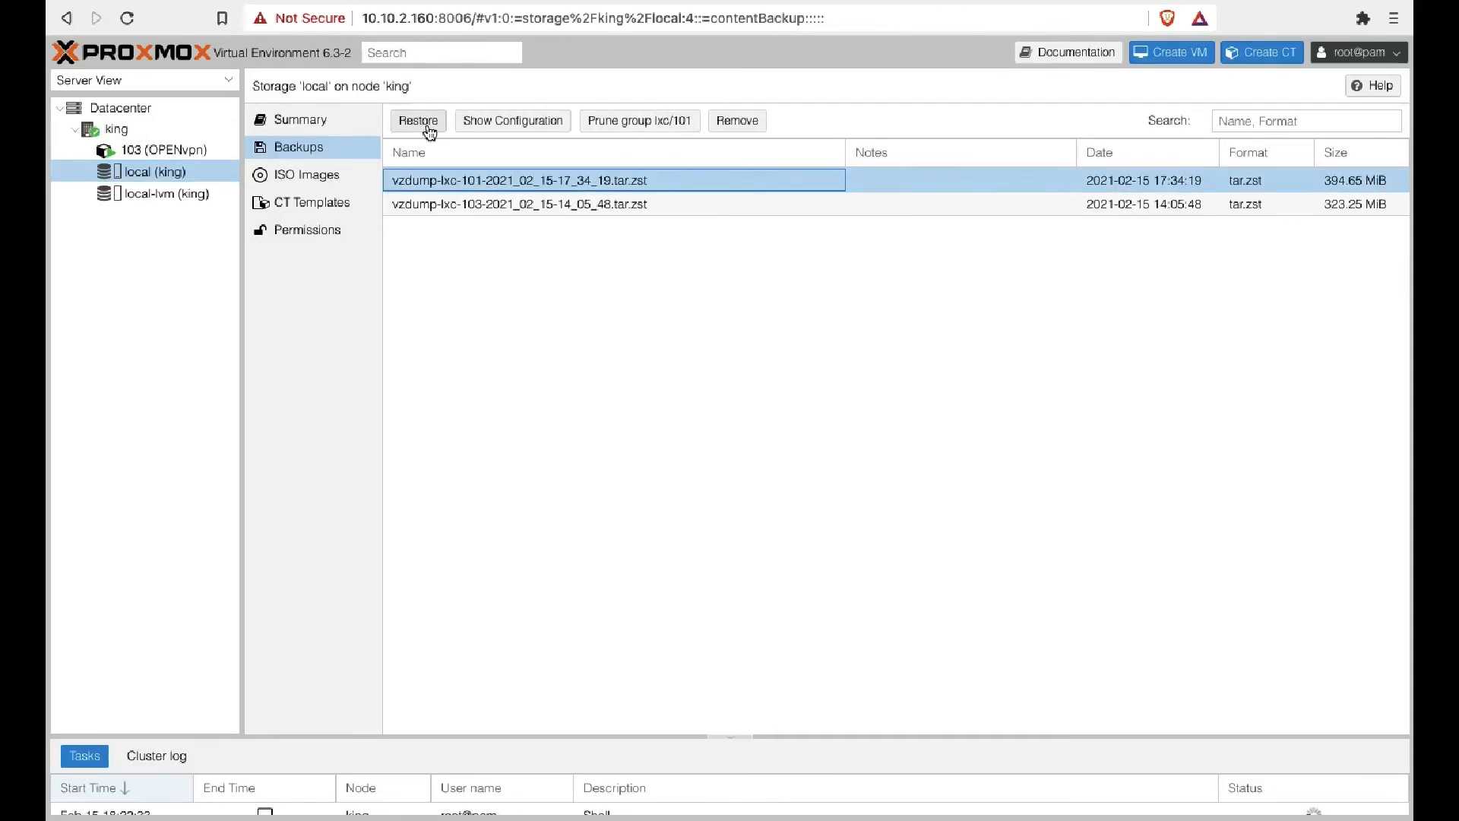
# Step: Restore the vzdump-lxc-101 backup onto local-lvm as new CT ID 102
pyautogui.click(418, 120)
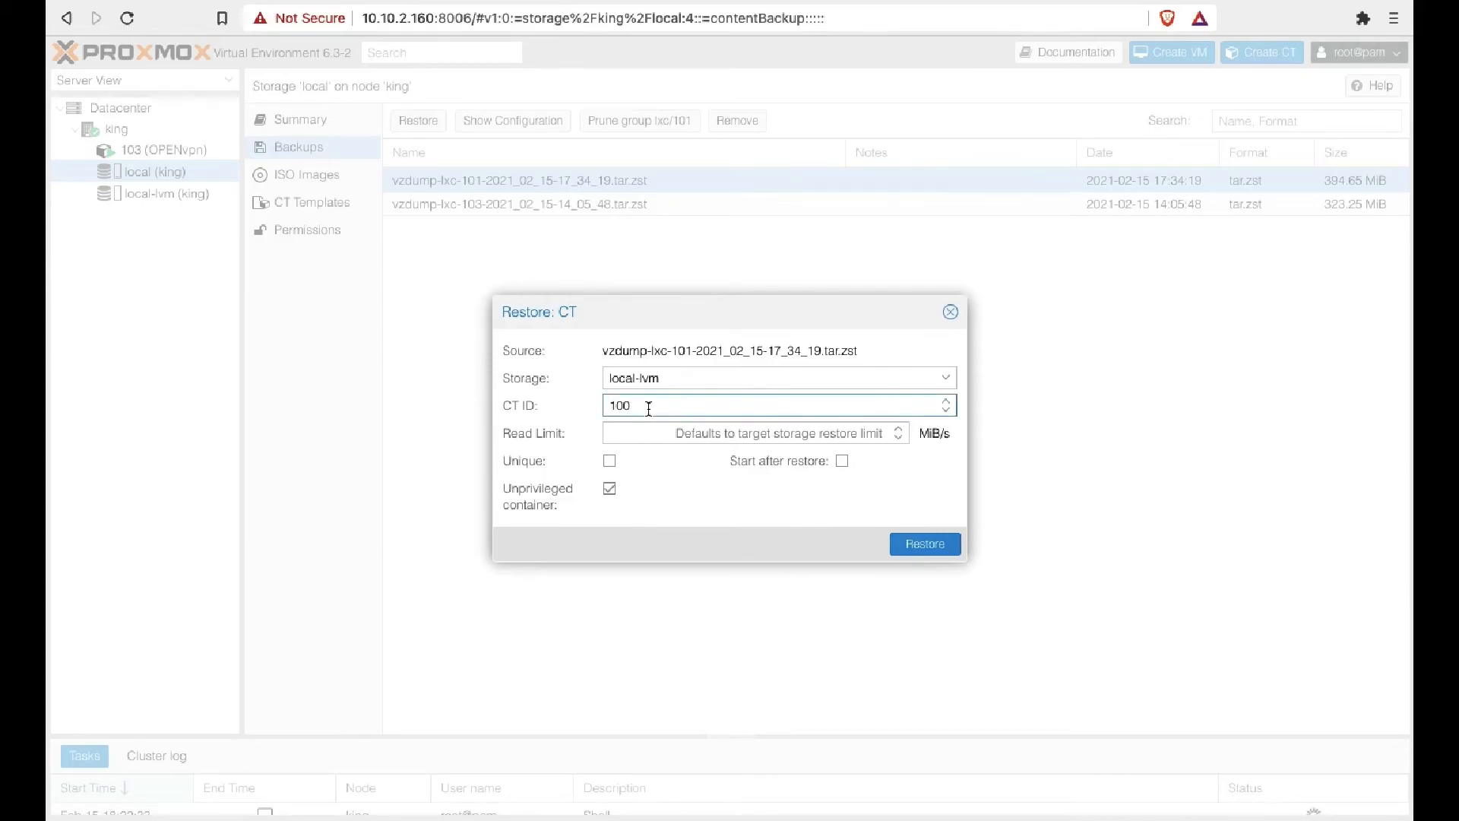
pyautogui.press('Backspace')
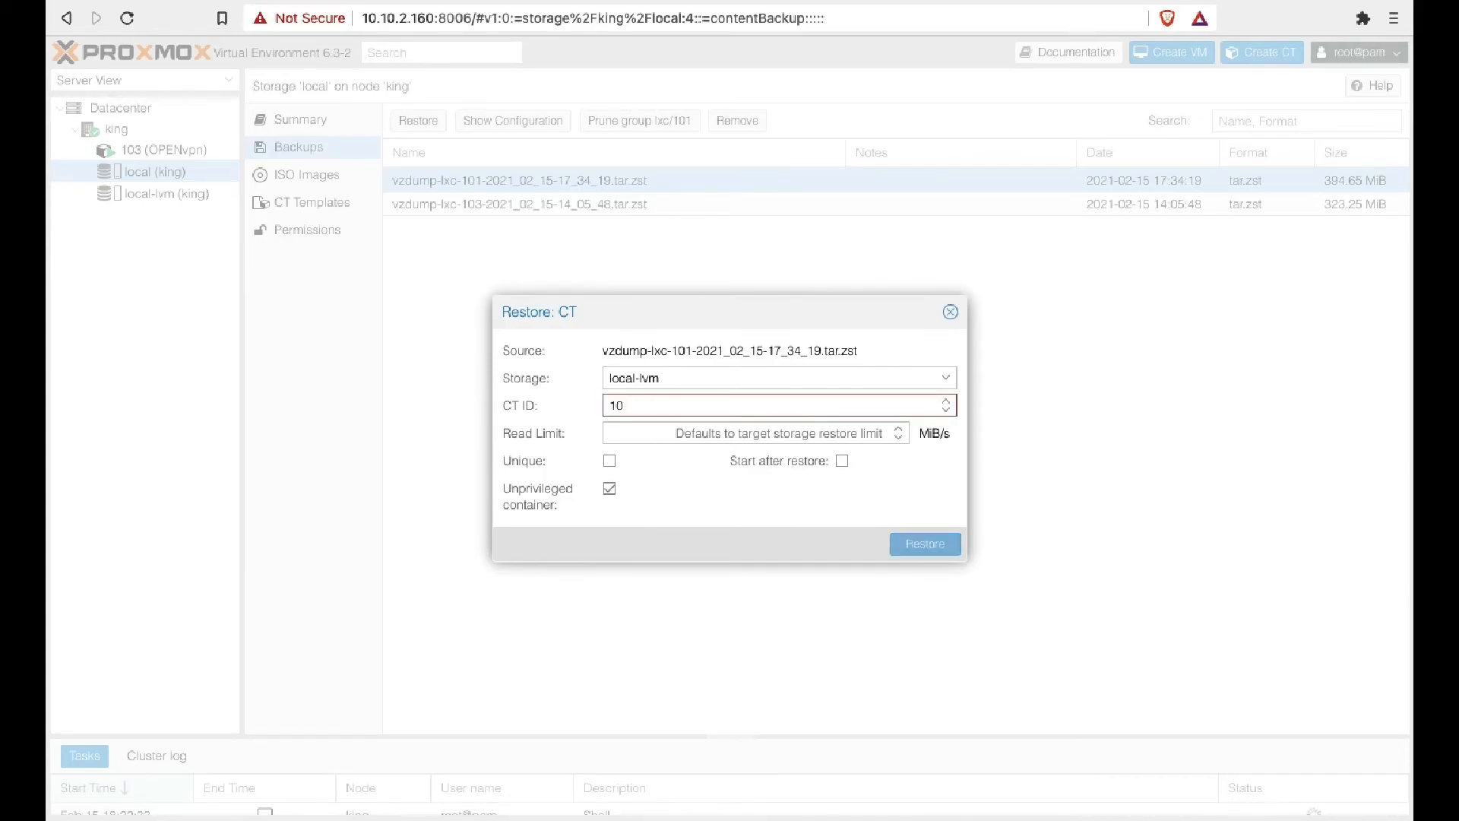
pyautogui.write('102')
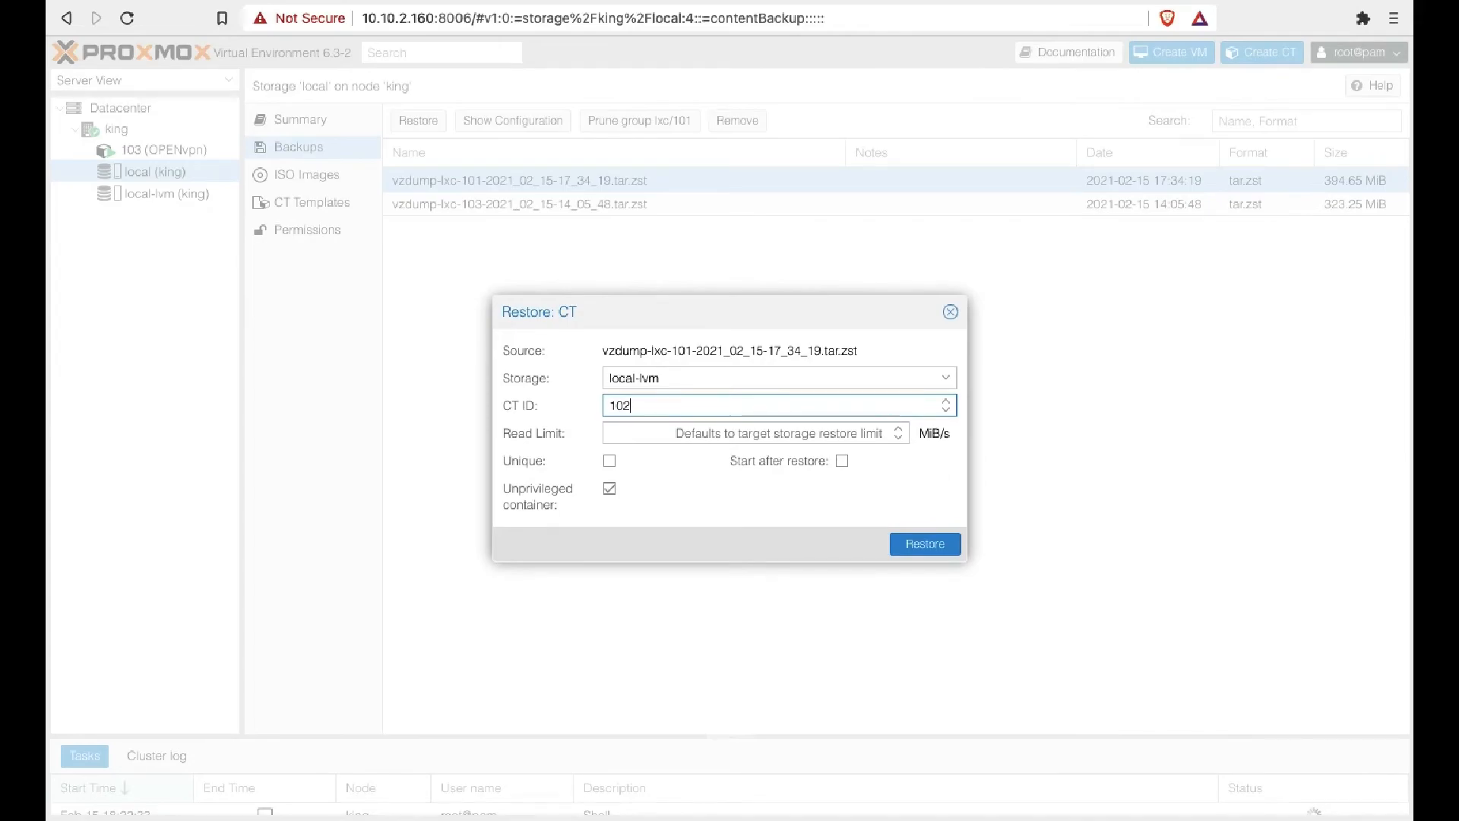
pyautogui.moveTo(714, 509)
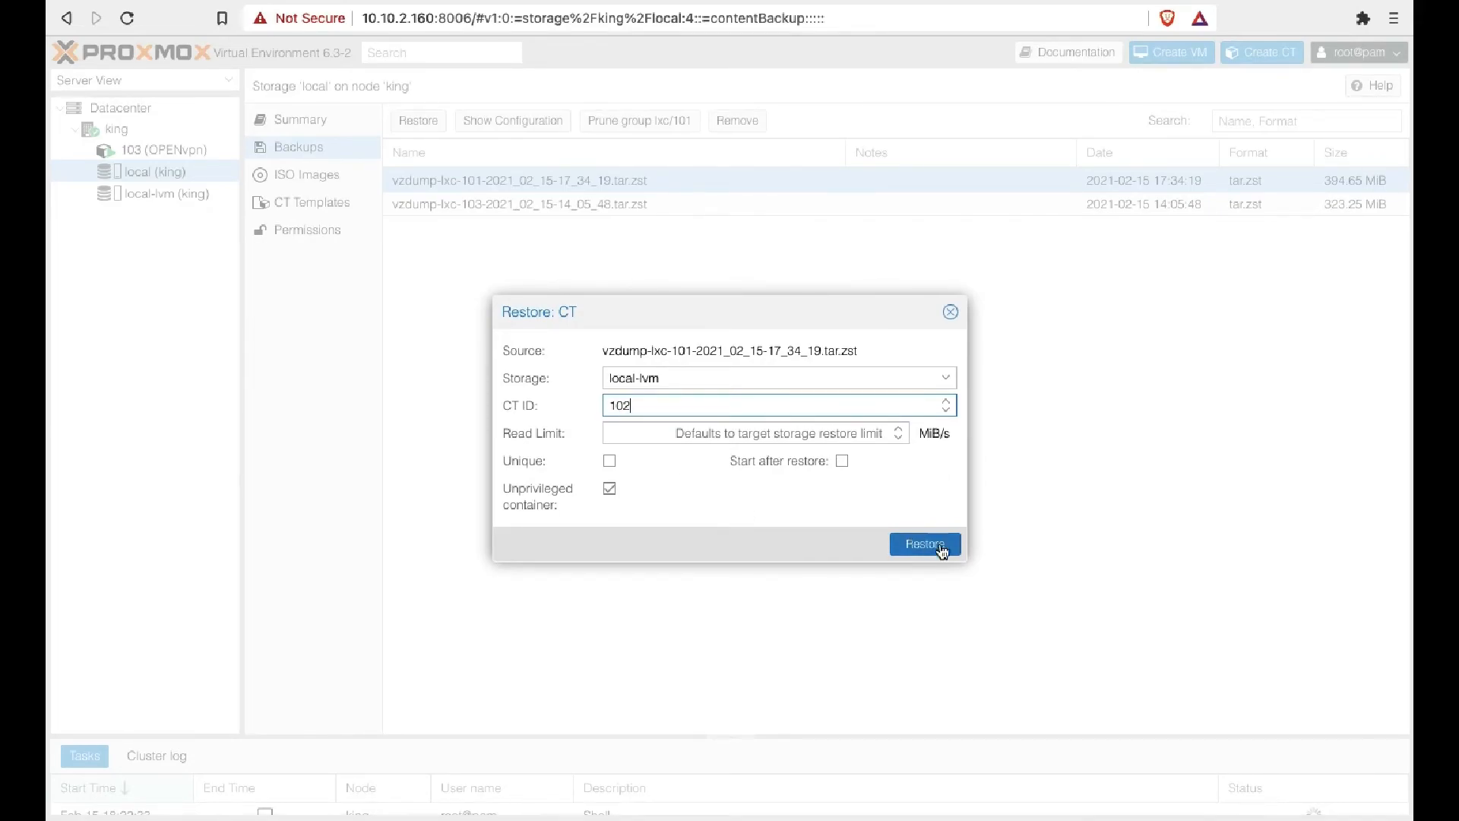
pyautogui.click(922, 545)
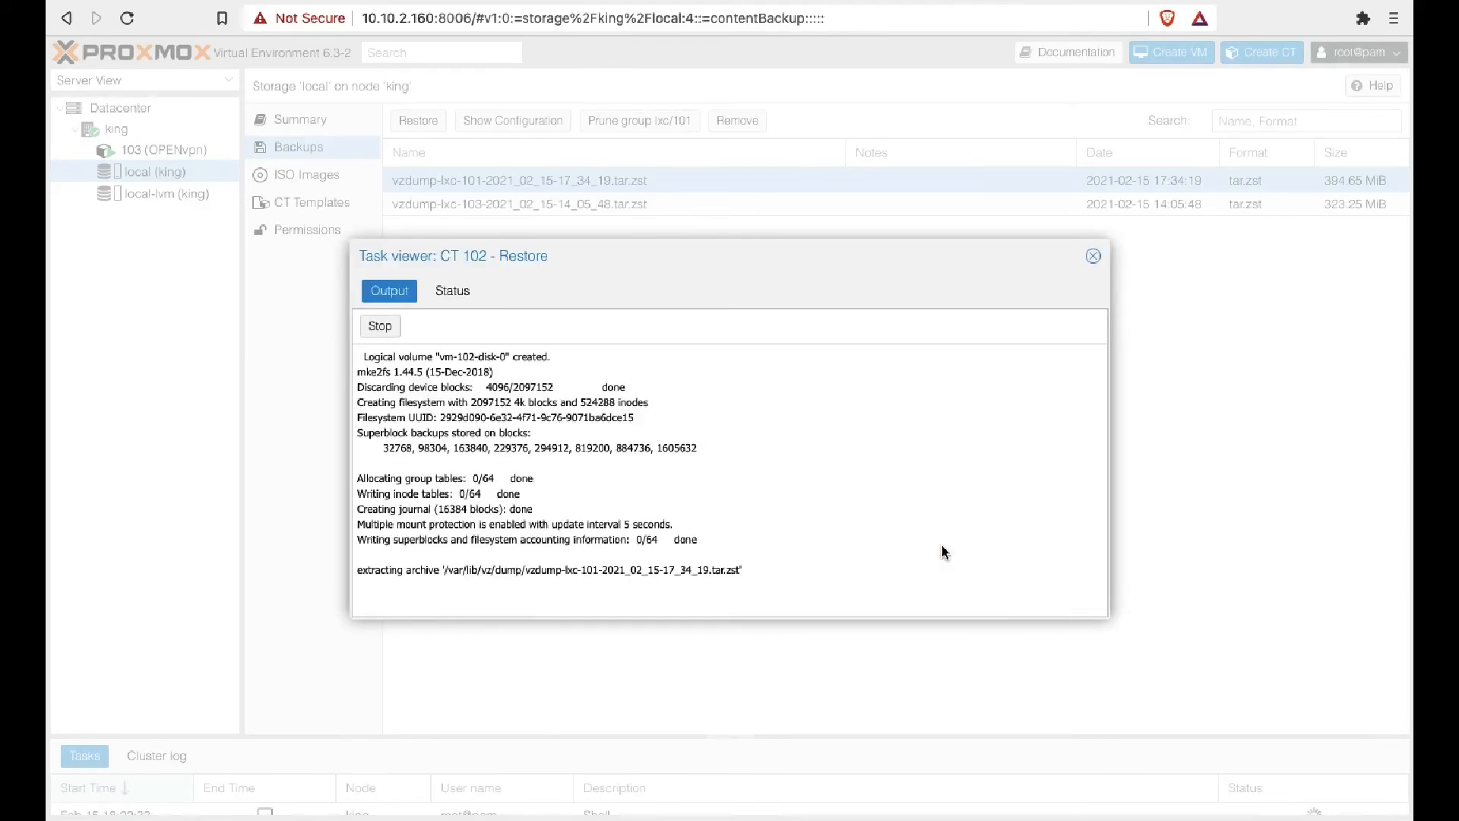